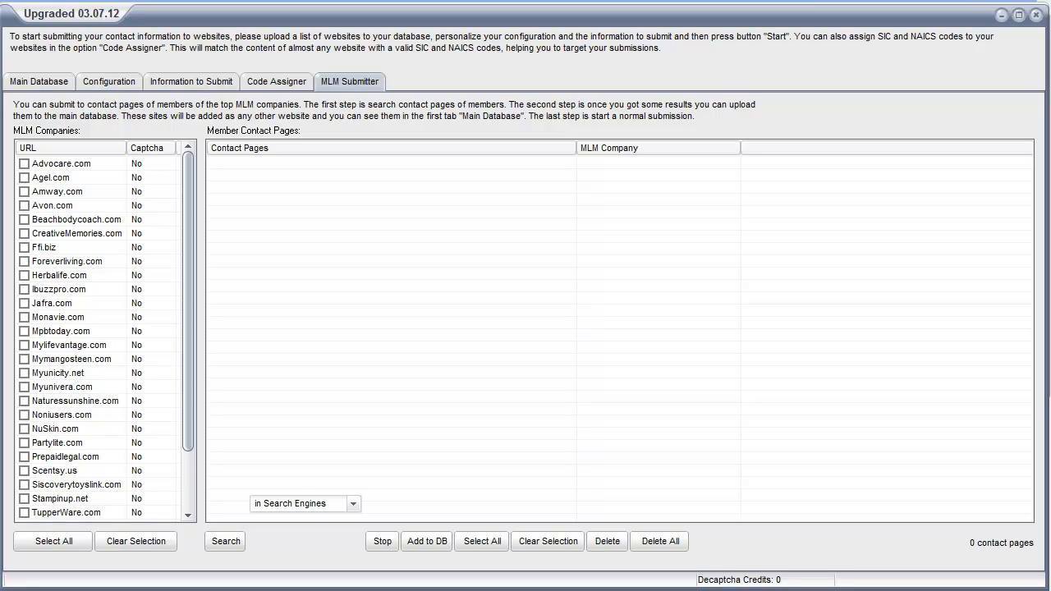
# - Check Monavie.com, set the search source to 'in Roll Popular Names', and start the search
pyautogui.click(353, 504)
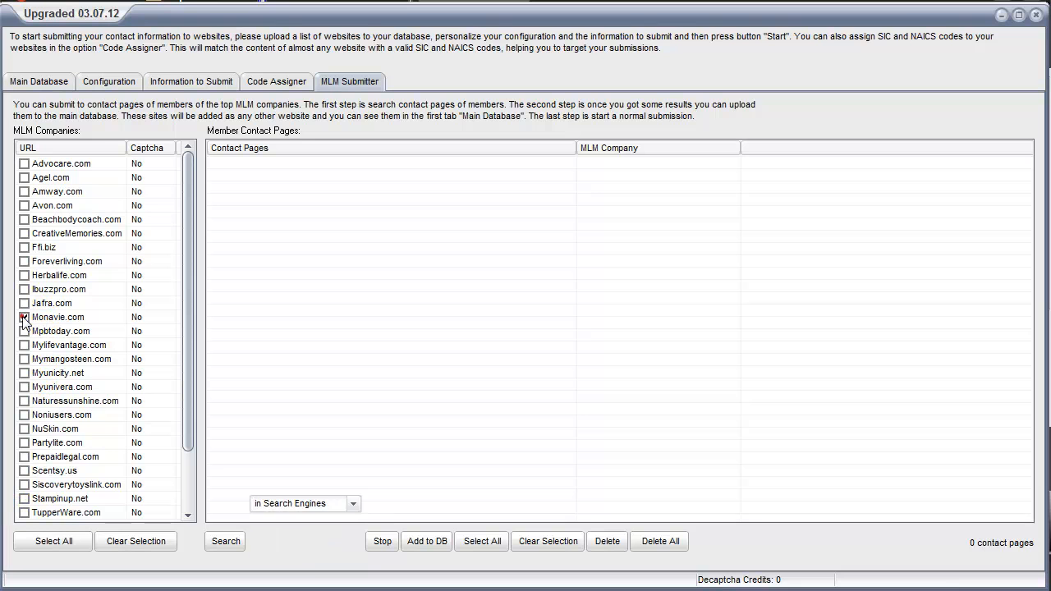
pyautogui.click(353, 503)
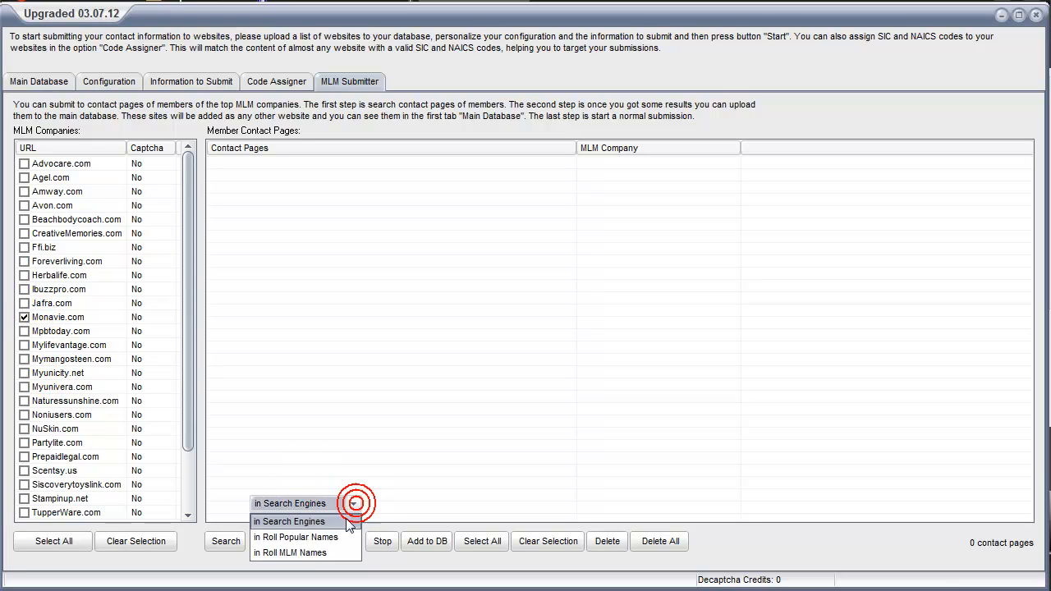
pyautogui.click(296, 536)
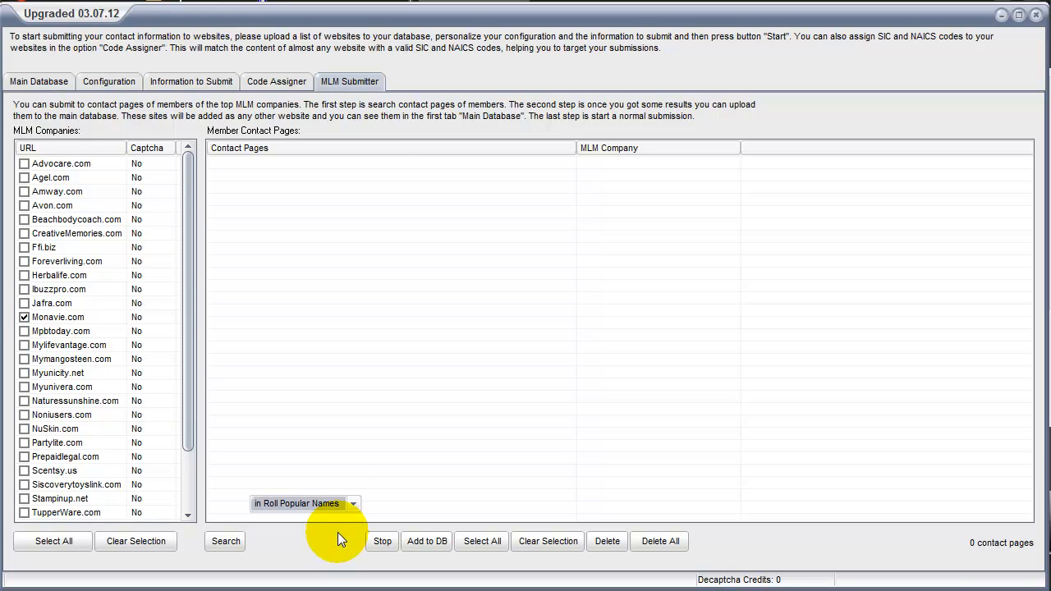
pyautogui.click(225, 541)
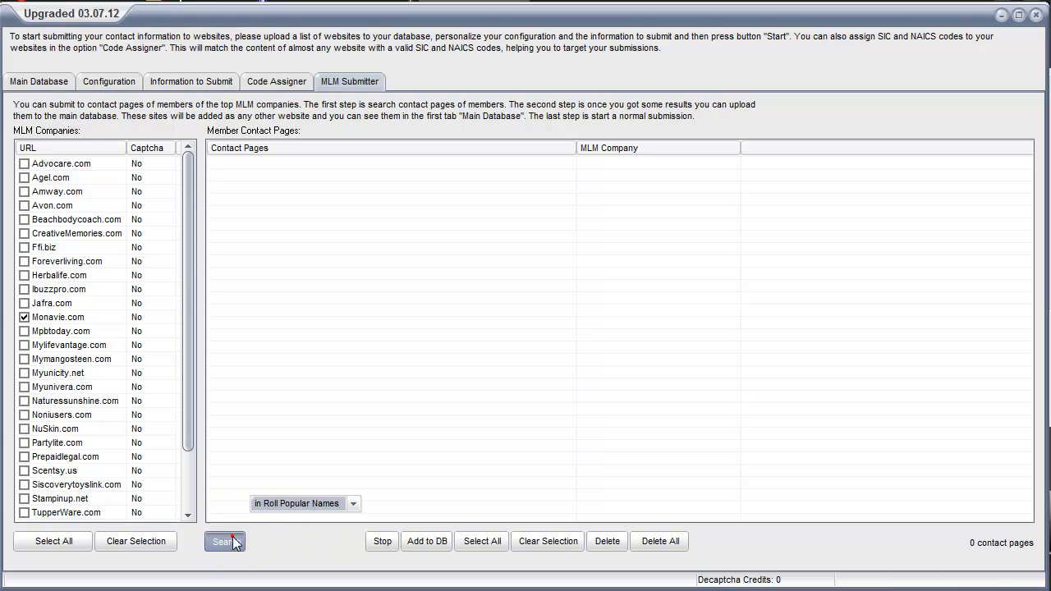
# - Relaunch the Search so seven Monavie.com member contact pages appear in the results
pyautogui.click(224, 542)
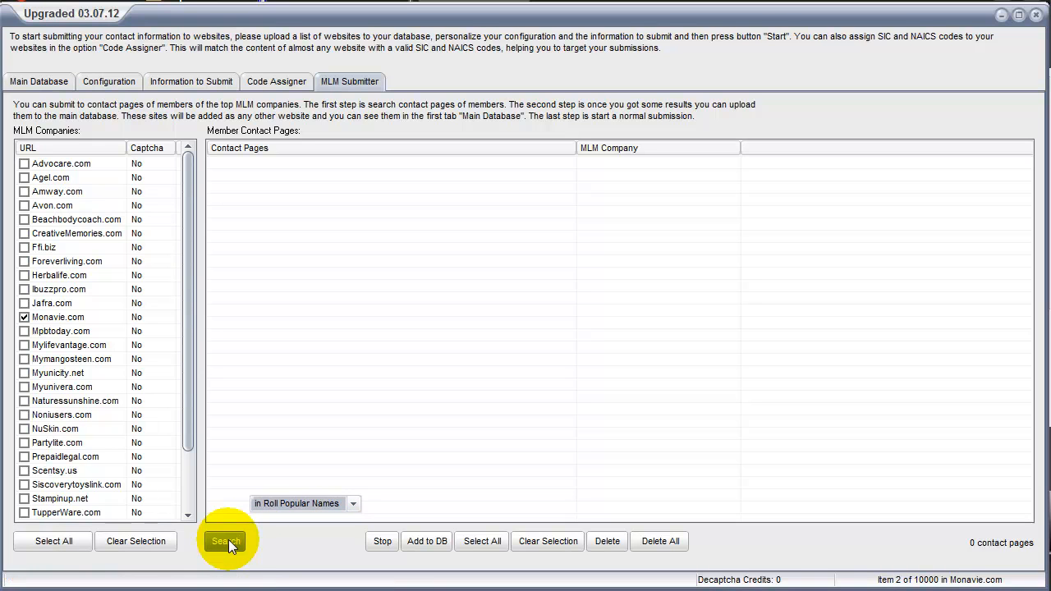
pyautogui.click(225, 541)
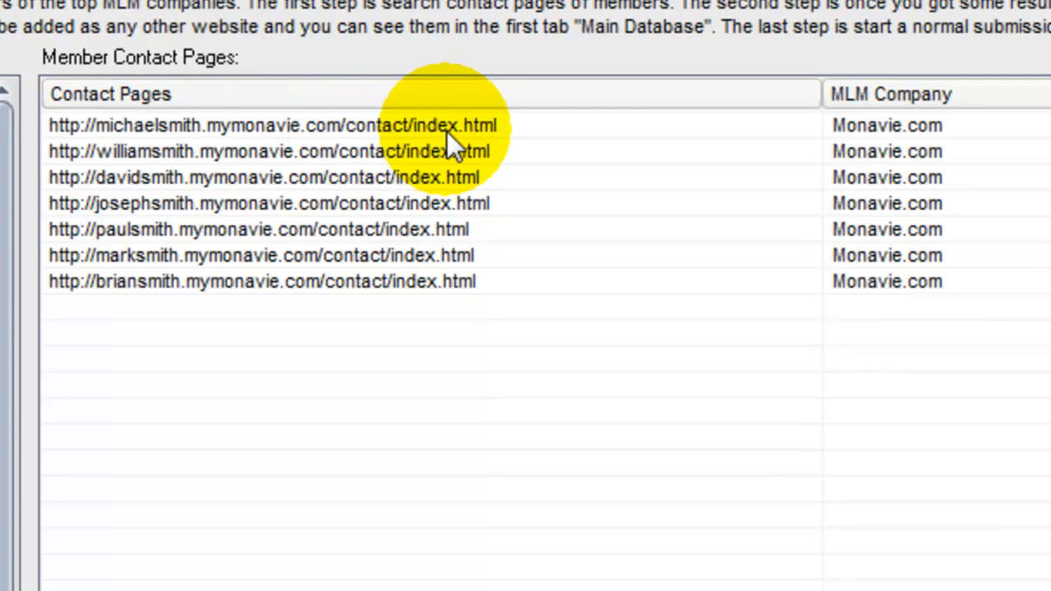
pyautogui.moveTo(143, 185)
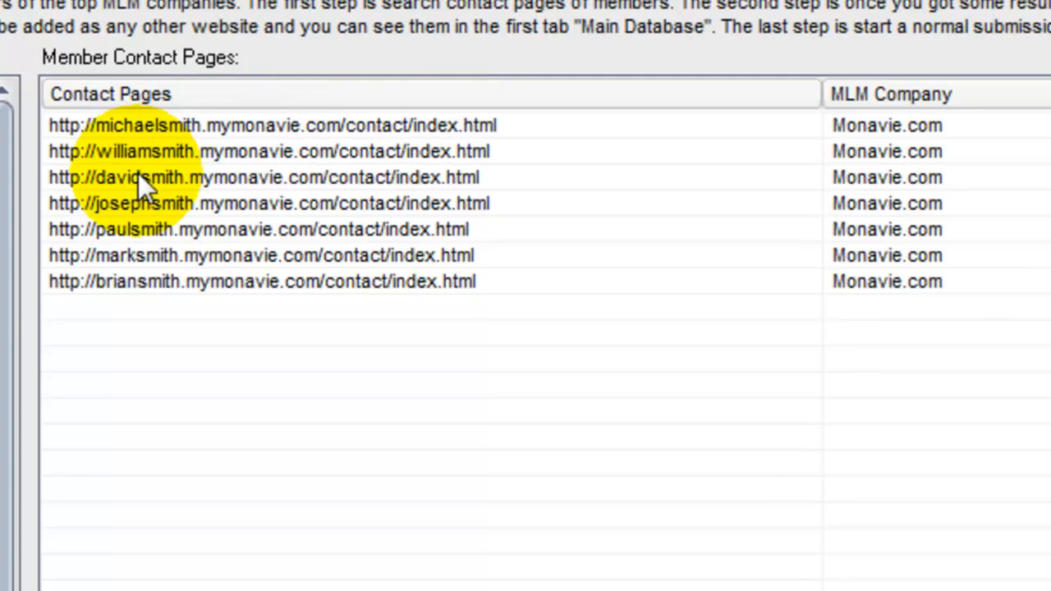
pyautogui.moveTo(201, 217)
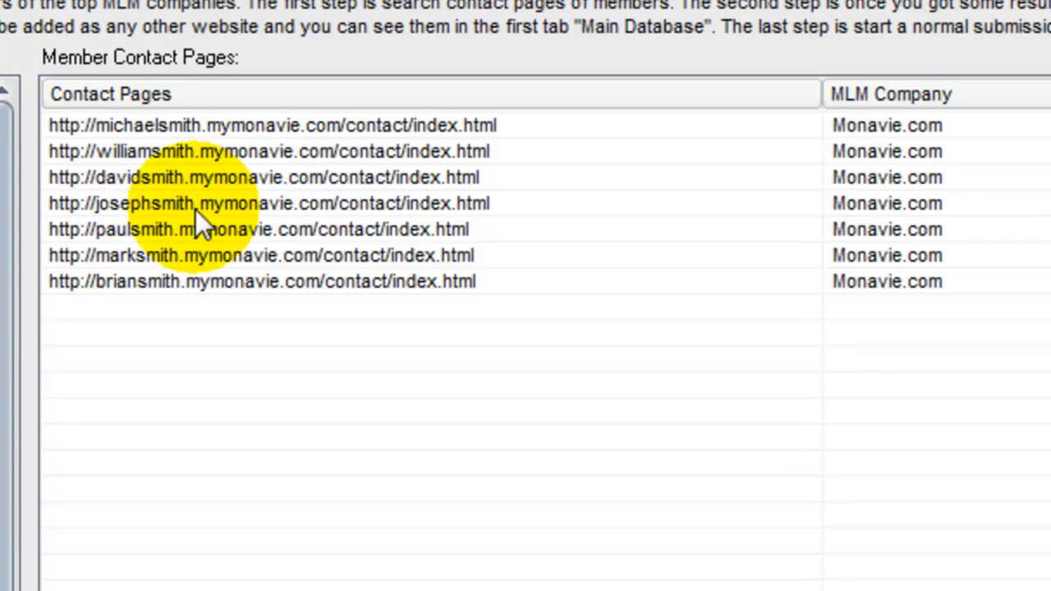
pyautogui.moveTo(369, 419)
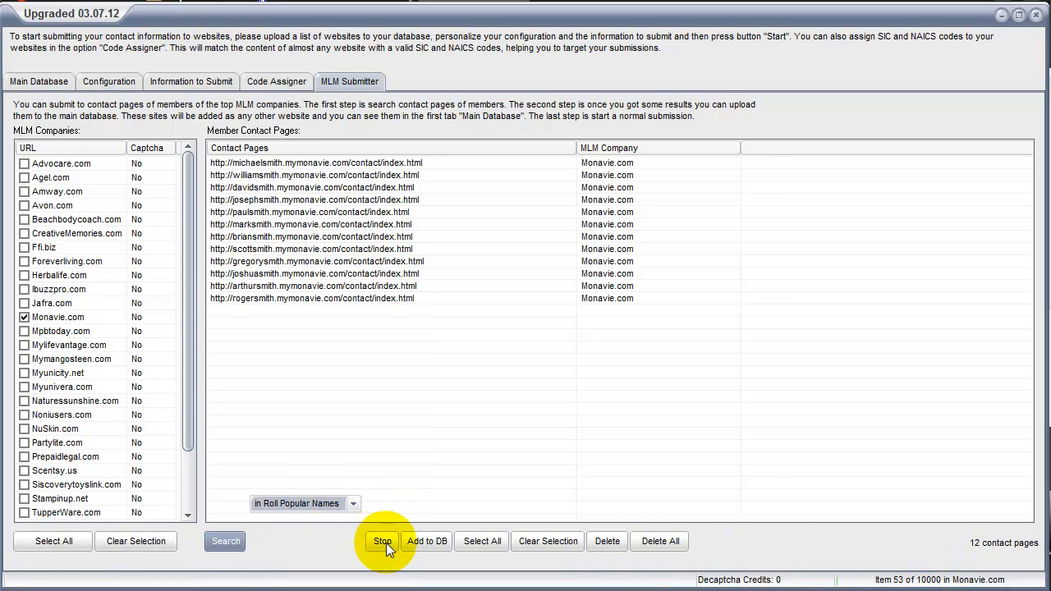
# - Stop the search at twelve Monavie.com contact pages and add them to the database
pyautogui.click(383, 541)
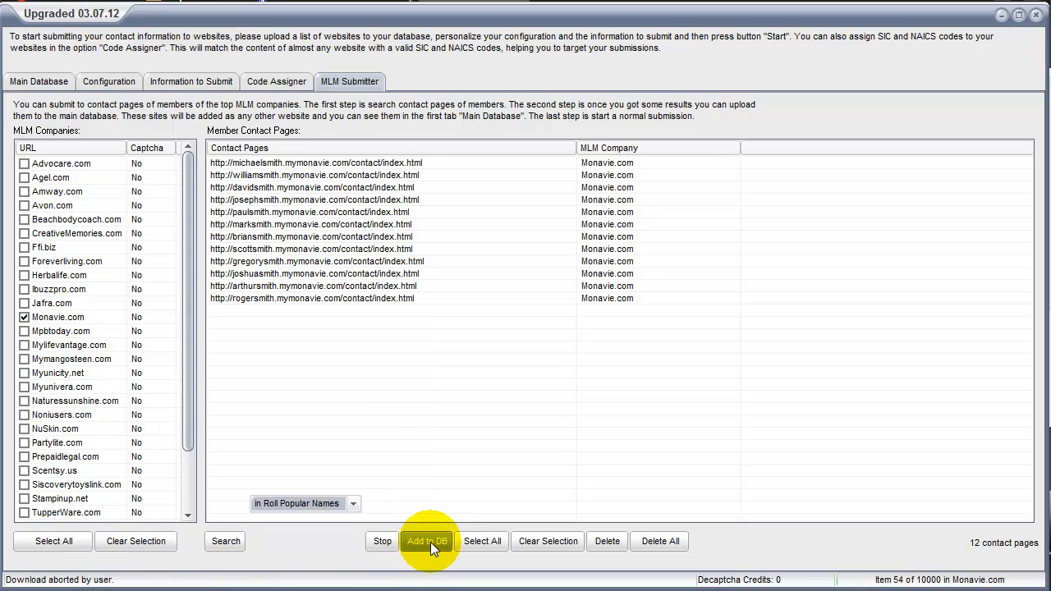
pyautogui.click(426, 541)
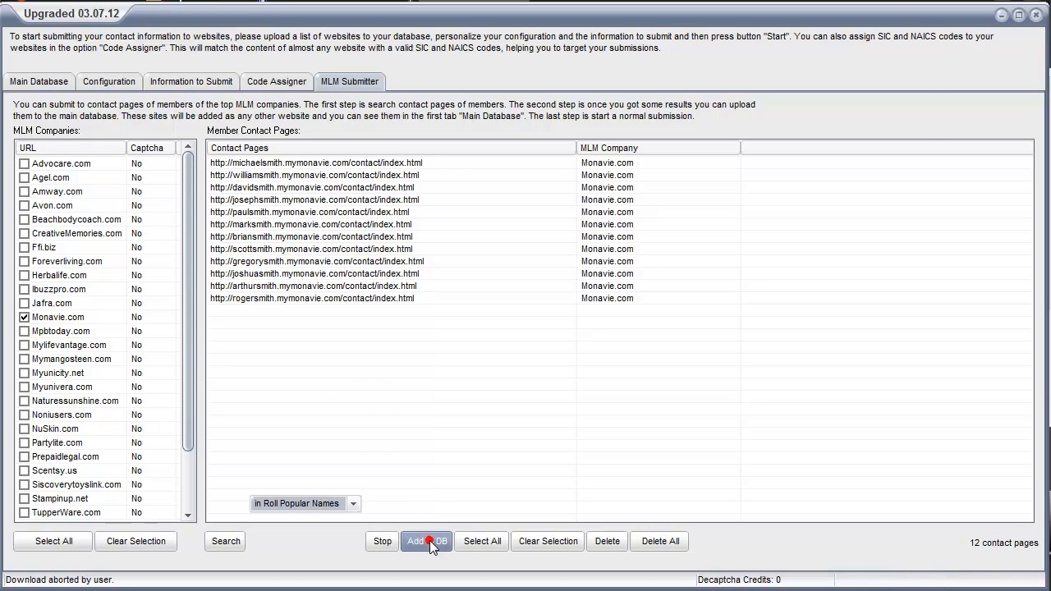